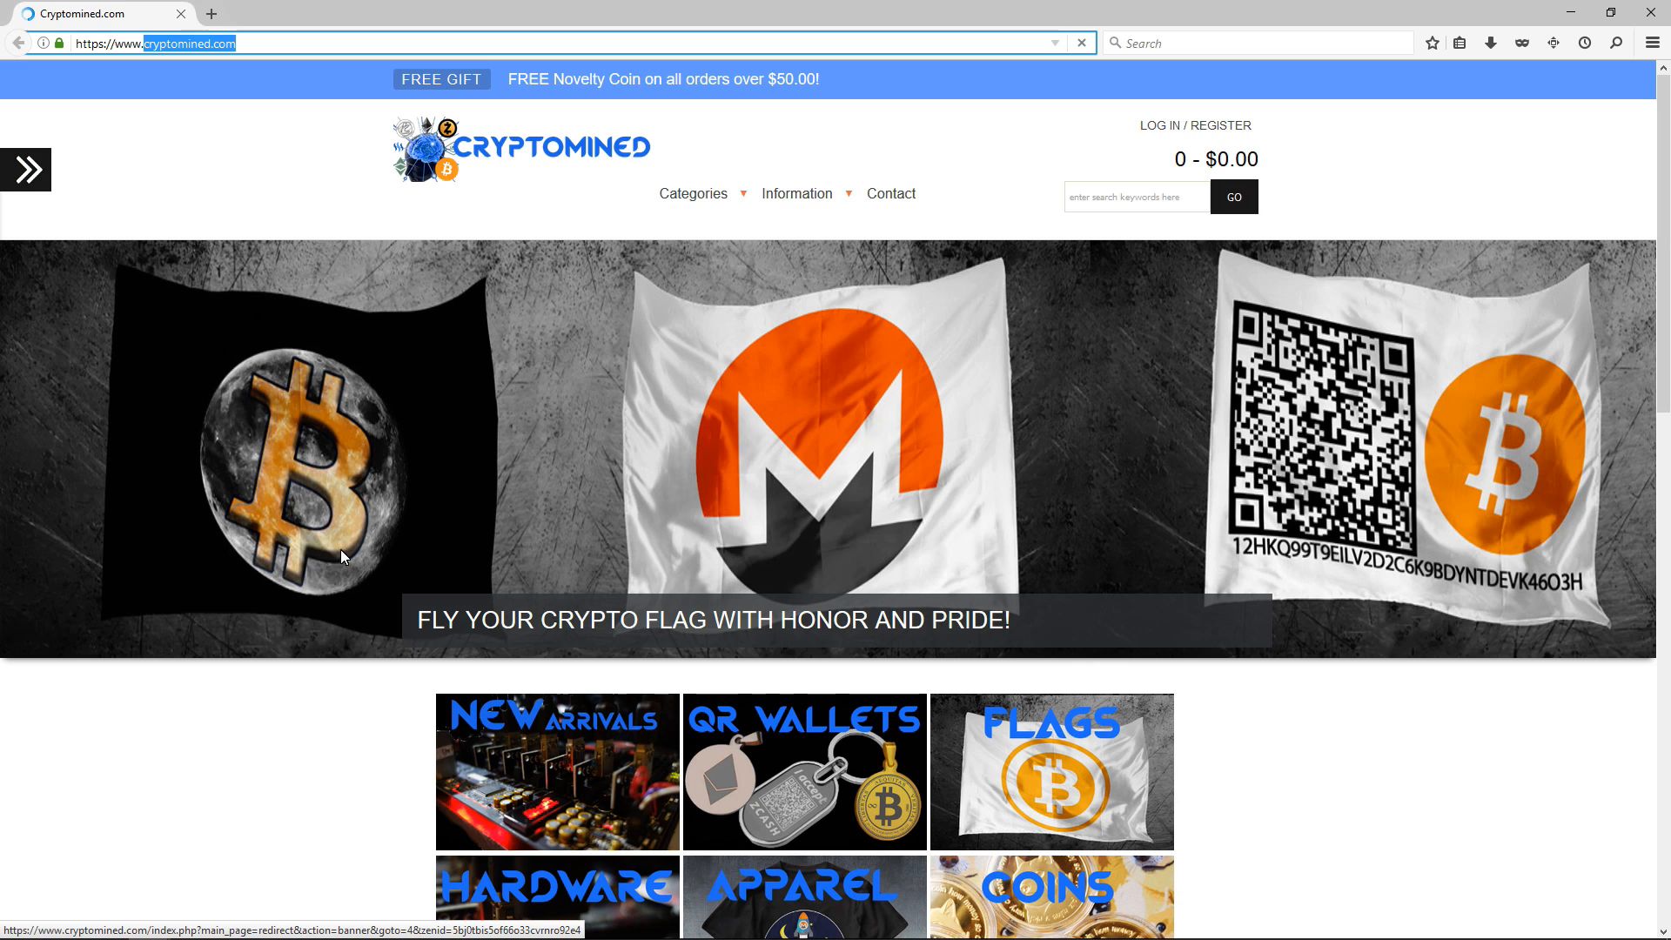
Scroll the Cryptomined.com homepage and open the HARDWARE category tile
{"action": "scroll", "scroll_direction": "down", "scroll_amount": 3}
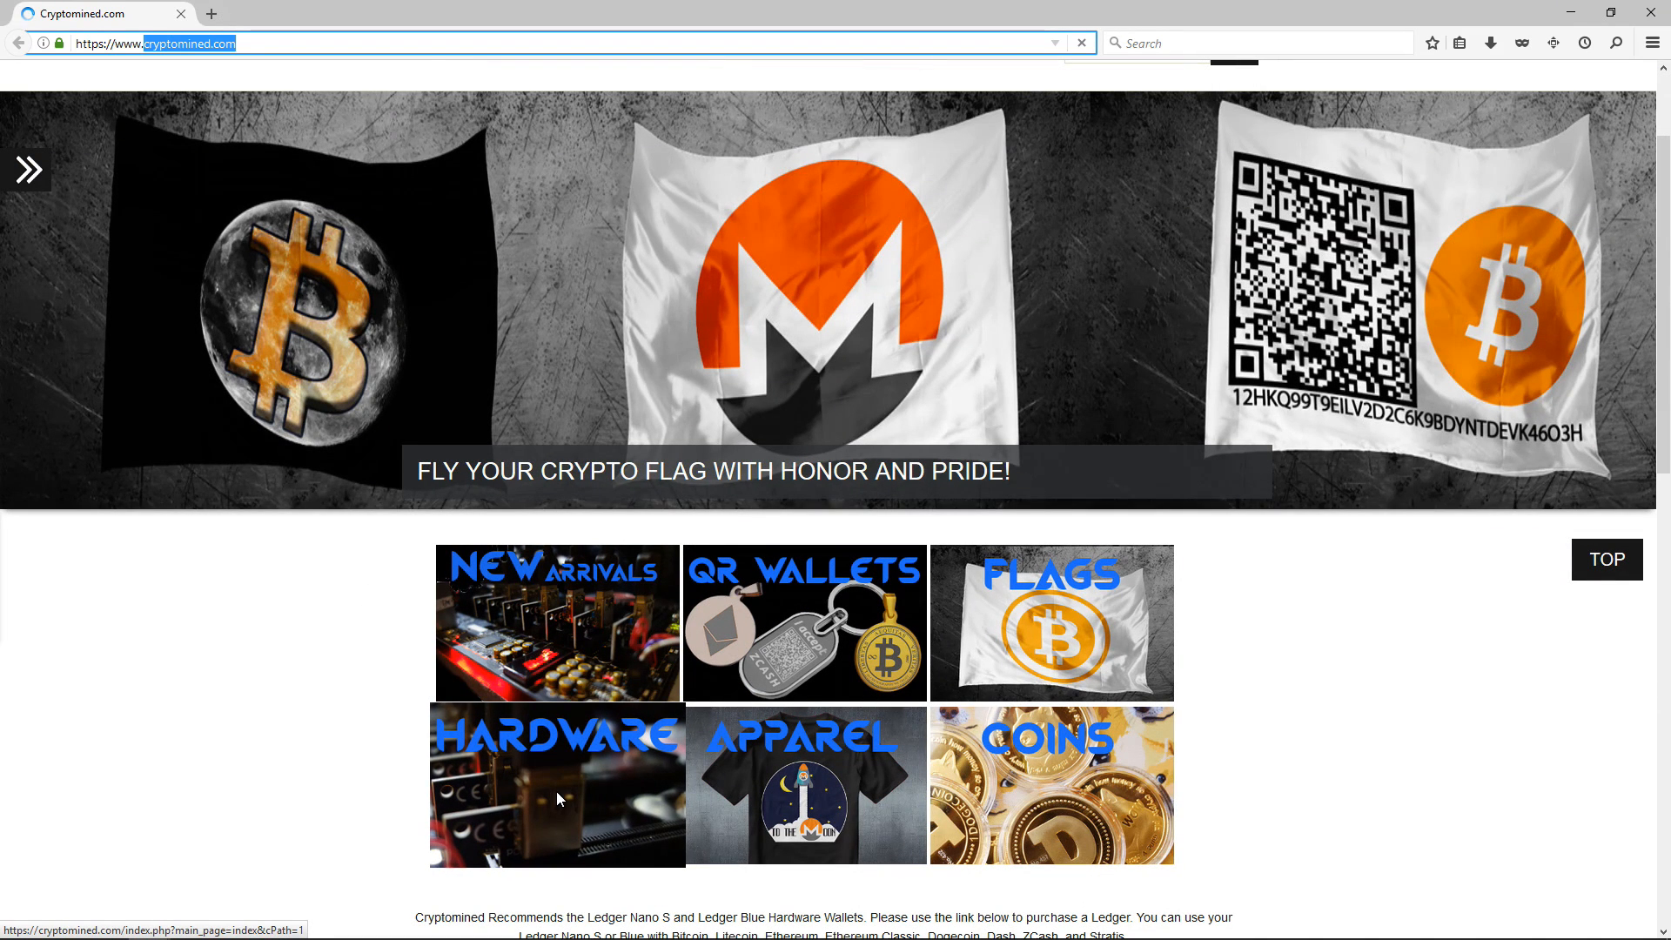
{"action": "left_click", "coordinate": [557, 785]}
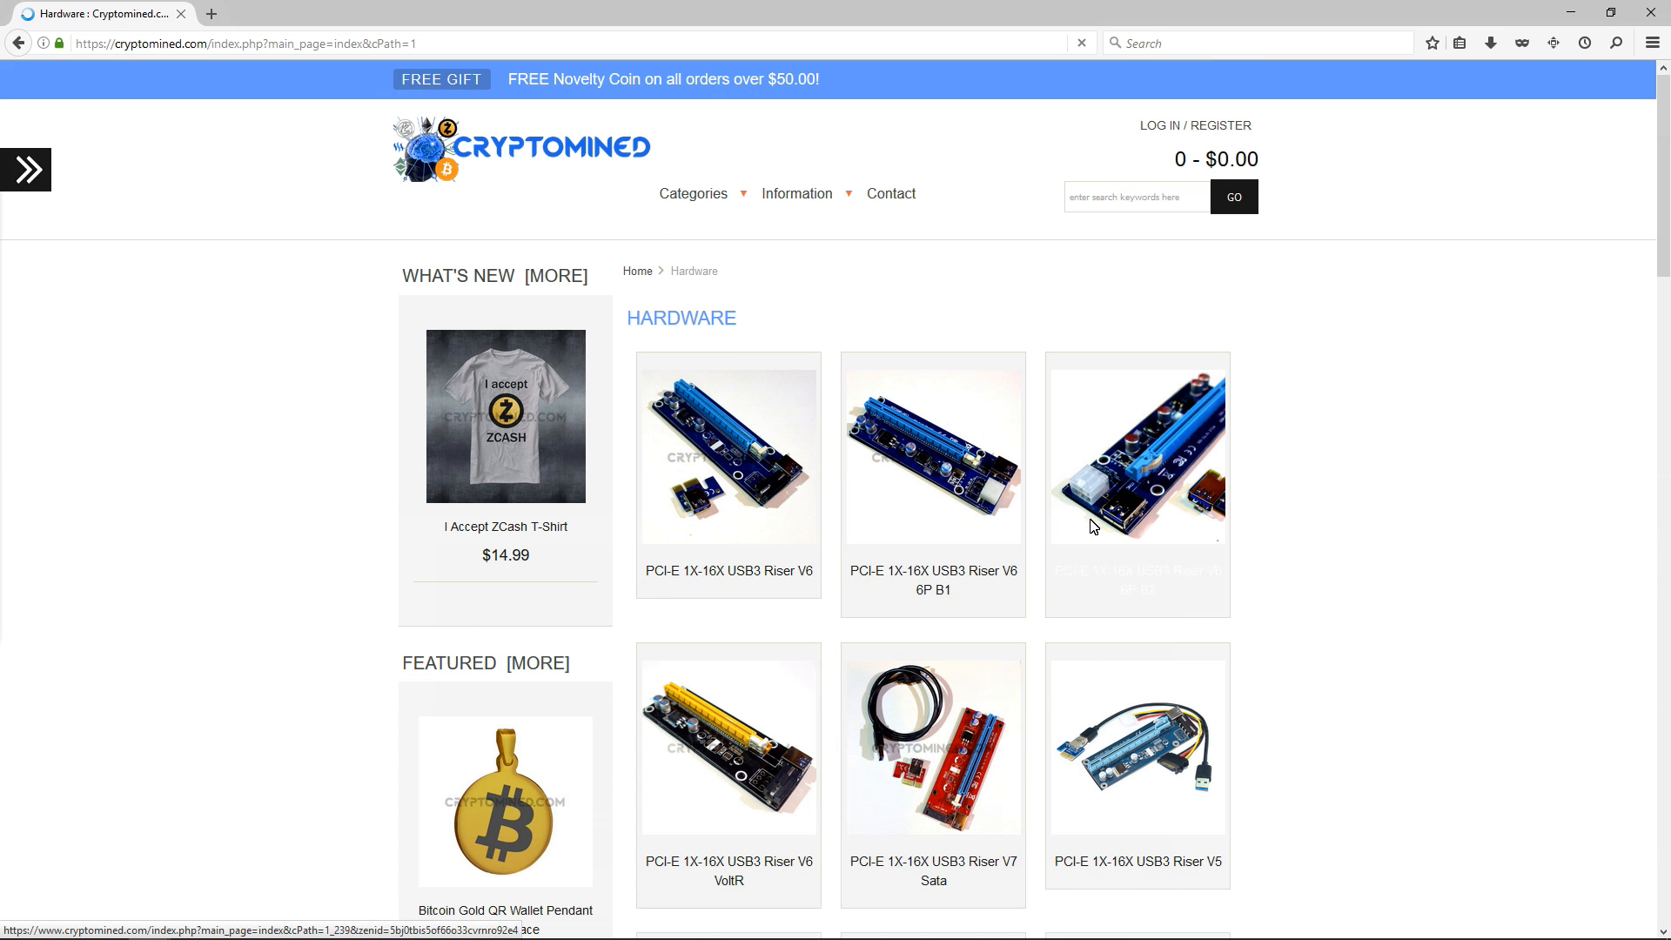
Browse the Hardware product grid: ribbon risers, M.2 adapters, power cables, switches and rig frames
{"action": "scroll", "scroll_direction": "down", "scroll_amount": 3}
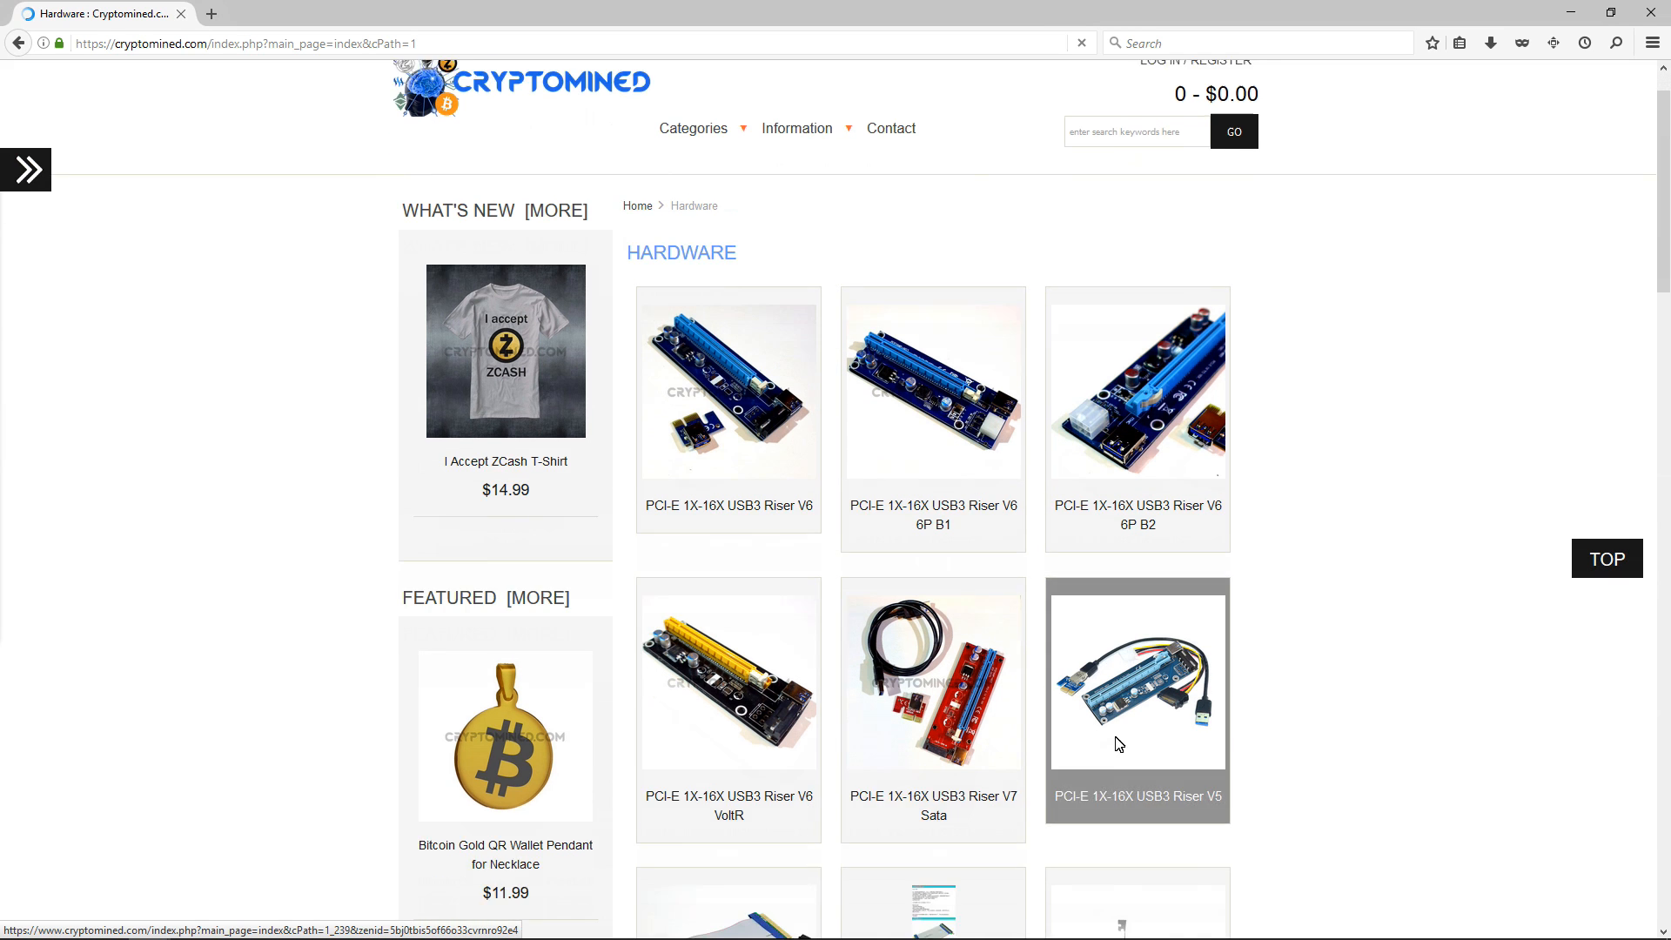
{"action": "scroll", "scroll_direction": "down", "scroll_amount": 3}
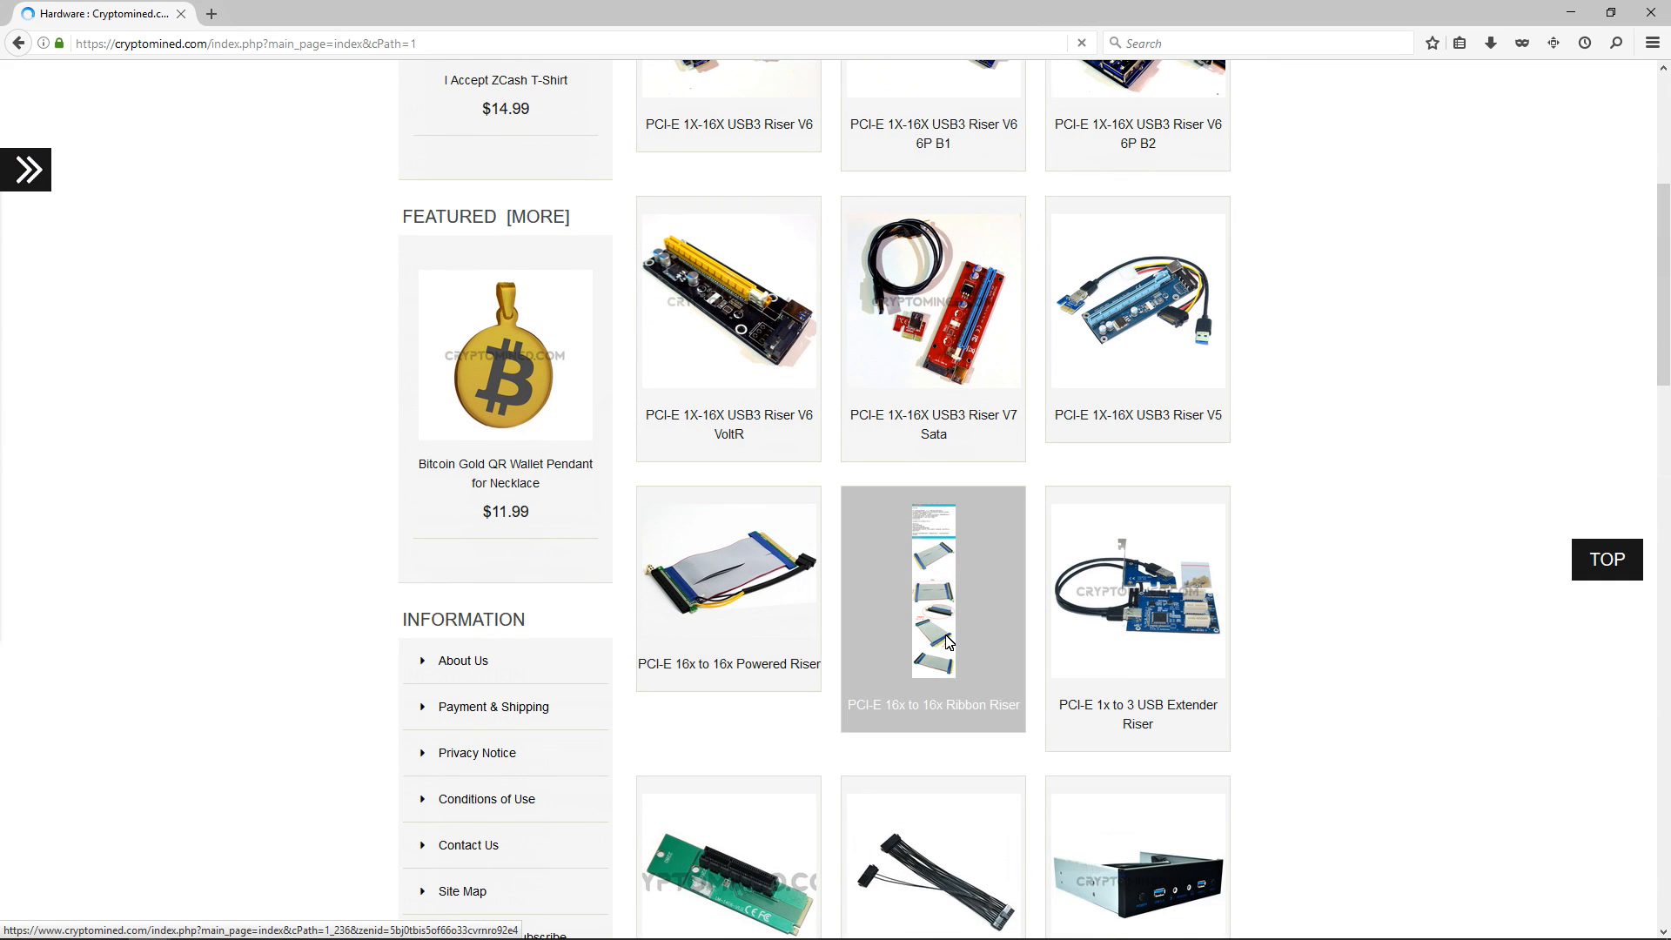
{"action": "scroll", "scroll_direction": "down", "scroll_amount": 3}
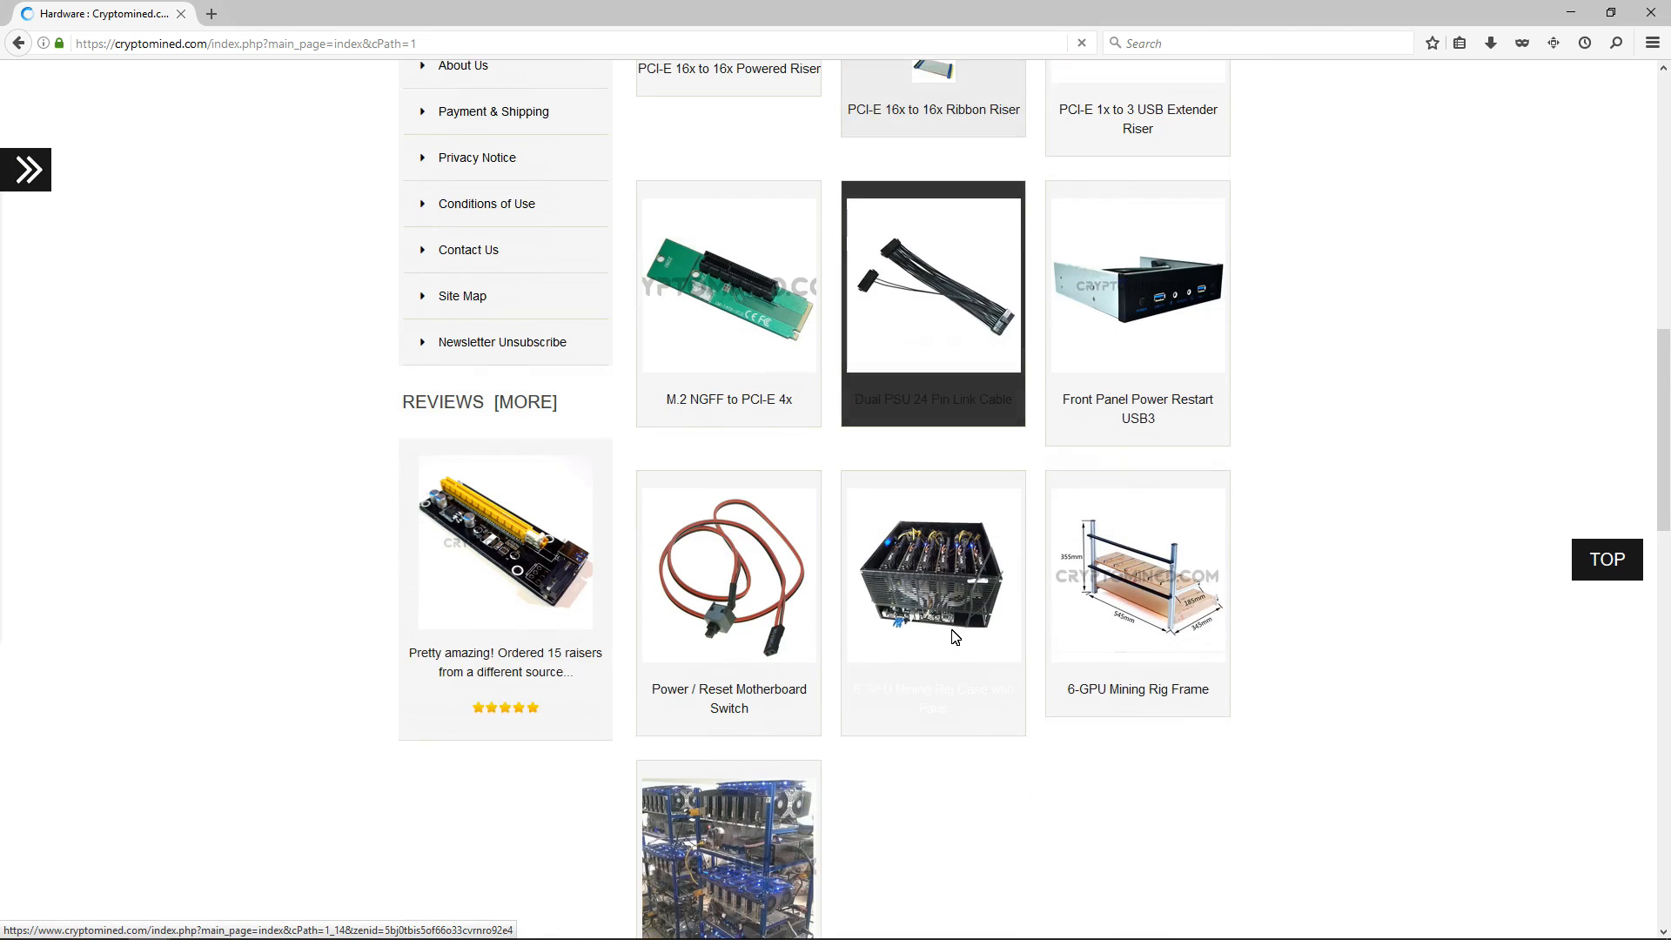